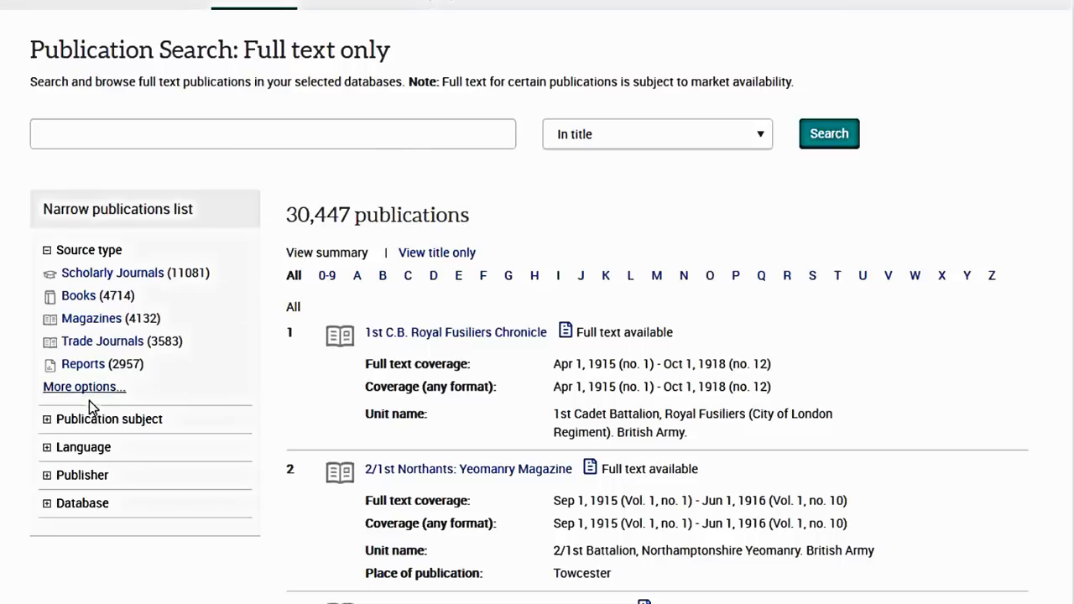
{"action": "mouse_move", "coordinate": [65, 420]}
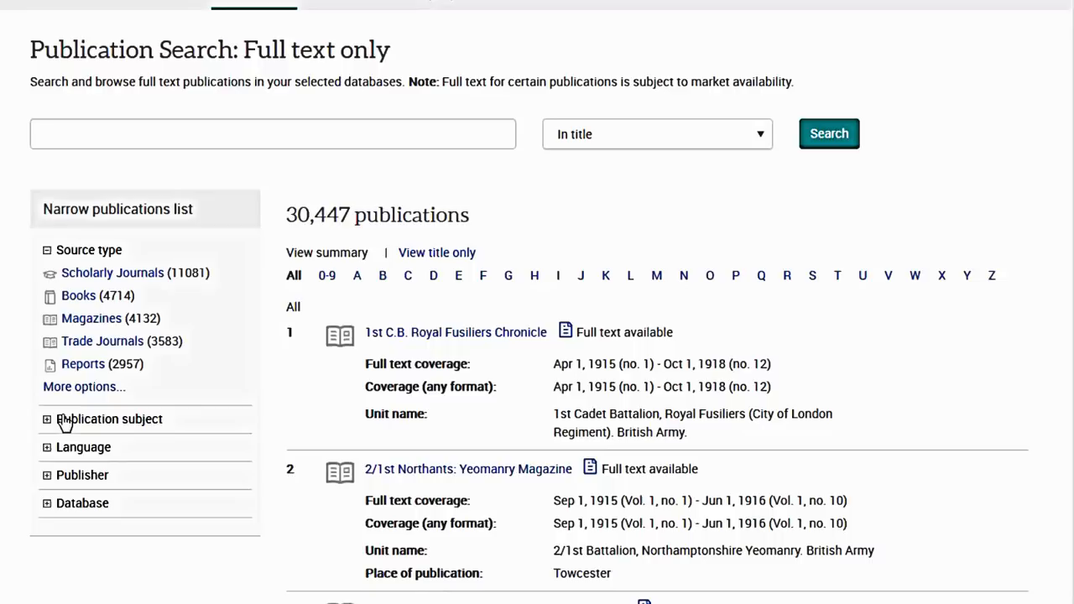
{"action": "mouse_move", "coordinate": [117, 209]}
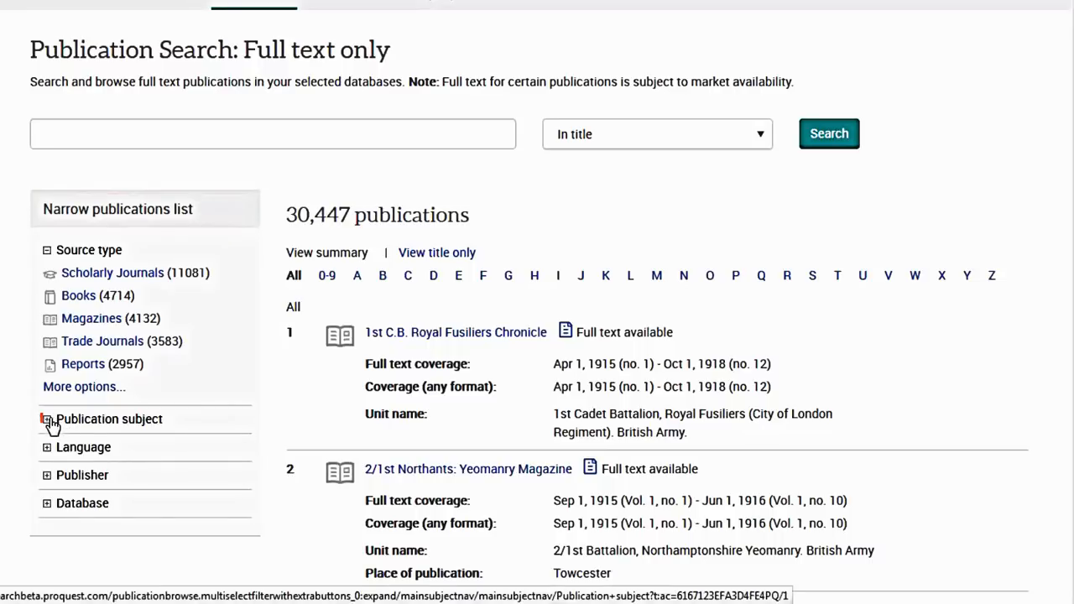
Expand the Publication subject filter to list top subjects with their publication counts.
{"action": "left_click", "coordinate": [47, 419]}
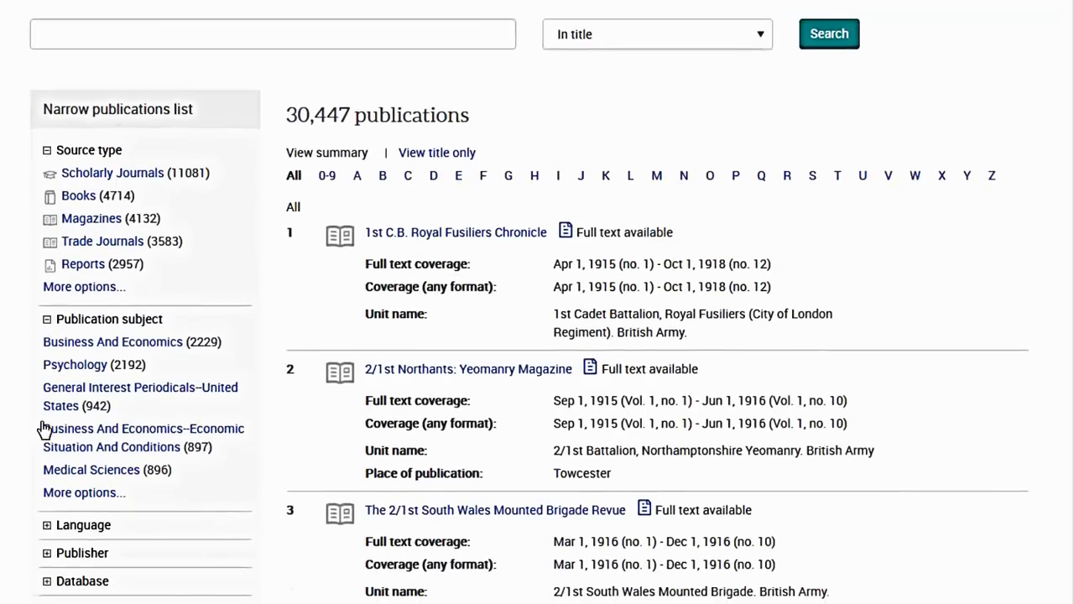
{"action": "mouse_move", "coordinate": [44, 429]}
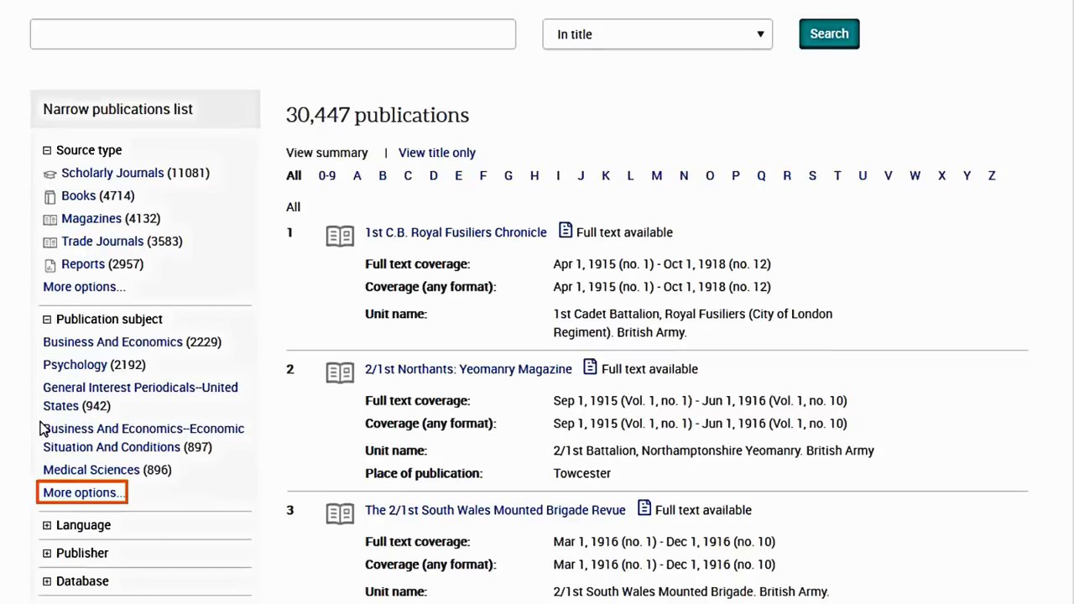
{"action": "left_click", "coordinate": [82, 493]}
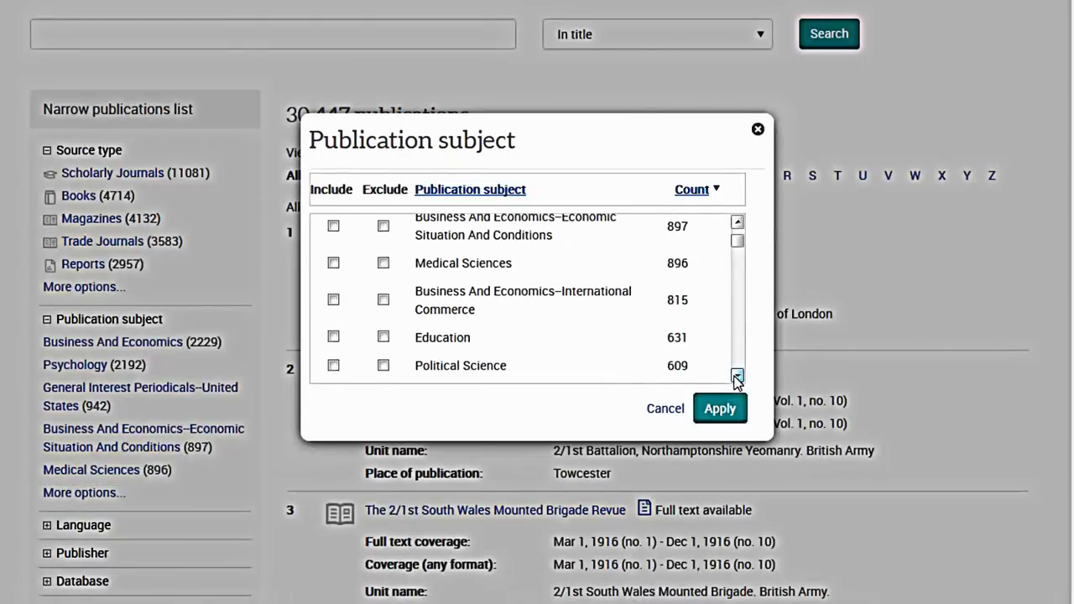
{"action": "left_click", "coordinate": [333, 342]}
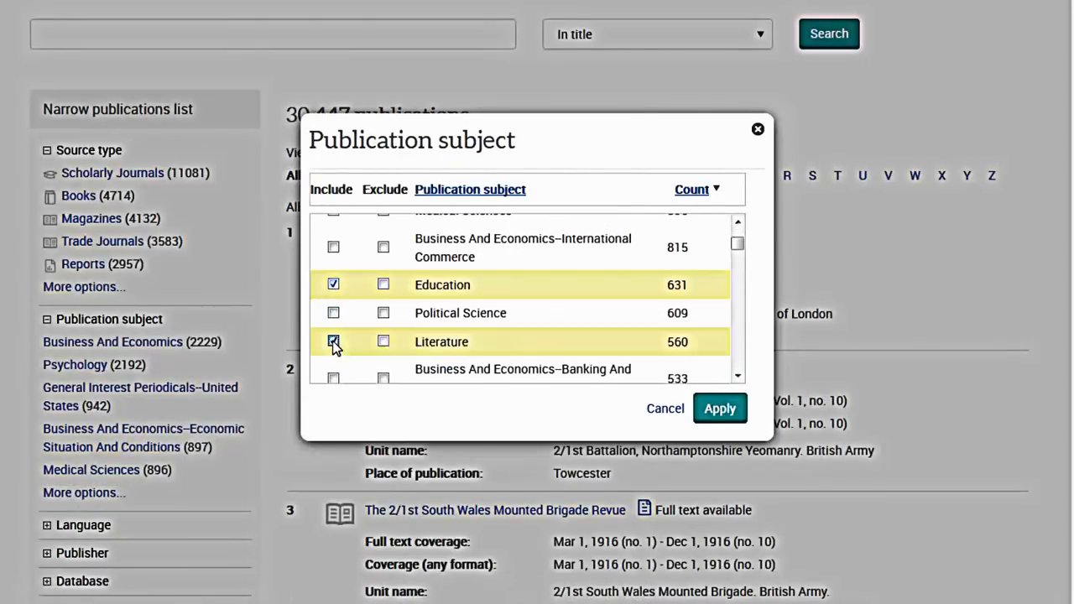
{"action": "left_click", "coordinate": [719, 408]}
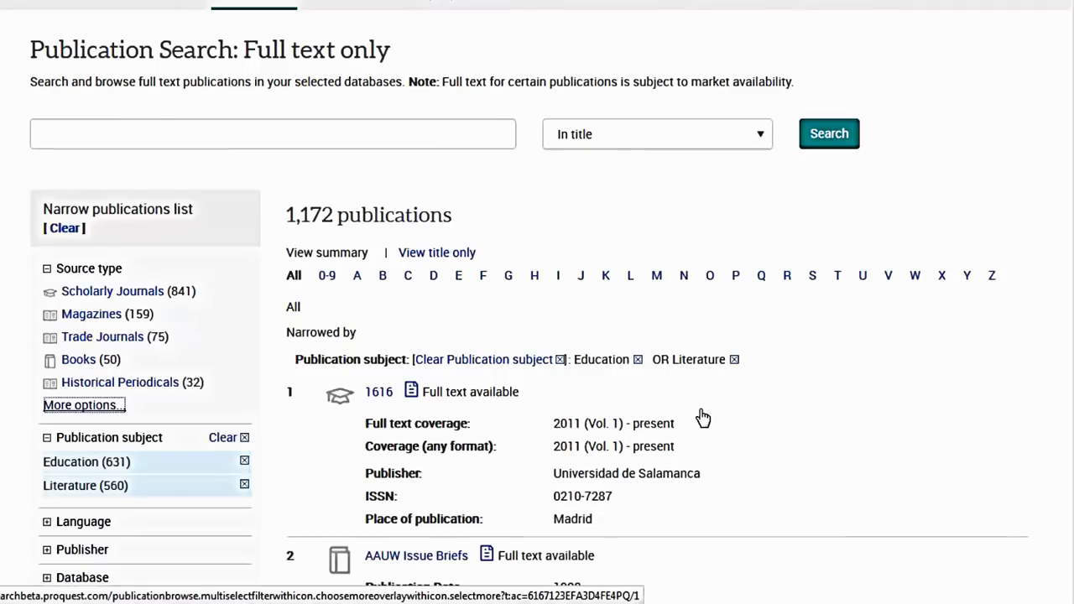
{"action": "mouse_move", "coordinate": [229, 438]}
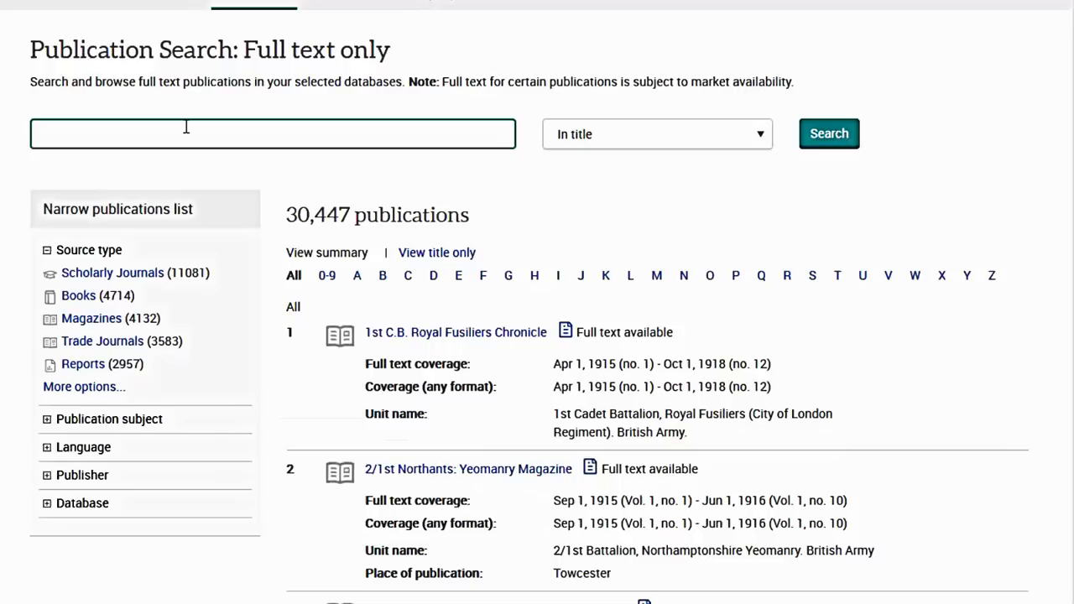
Search publication titles for 'The economist' and scroll through the matching results.
{"action": "type", "text": "The"}
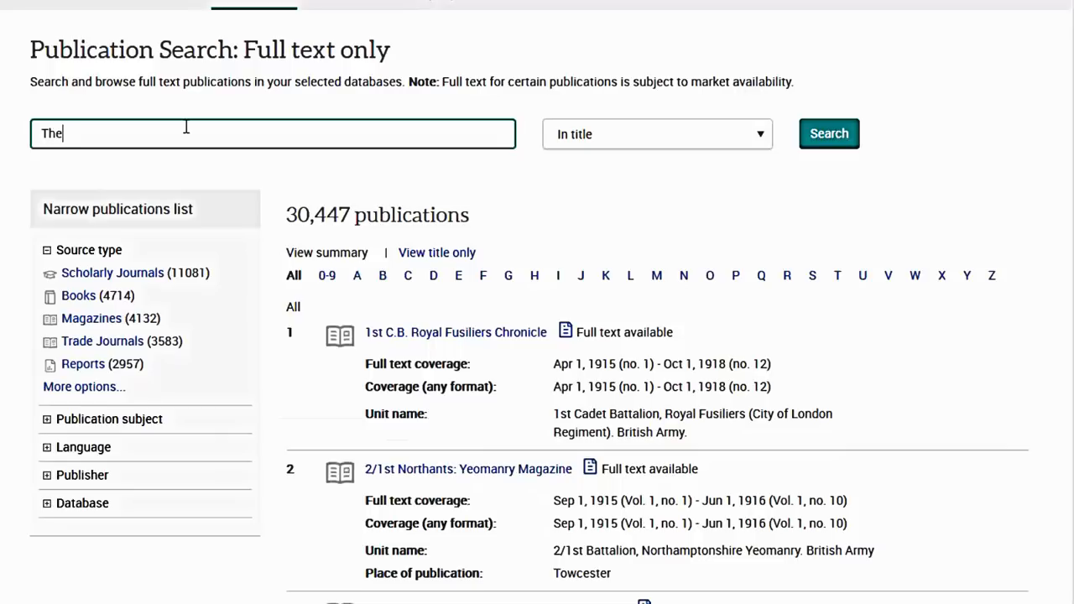
{"action": "type", "text": "econom"}
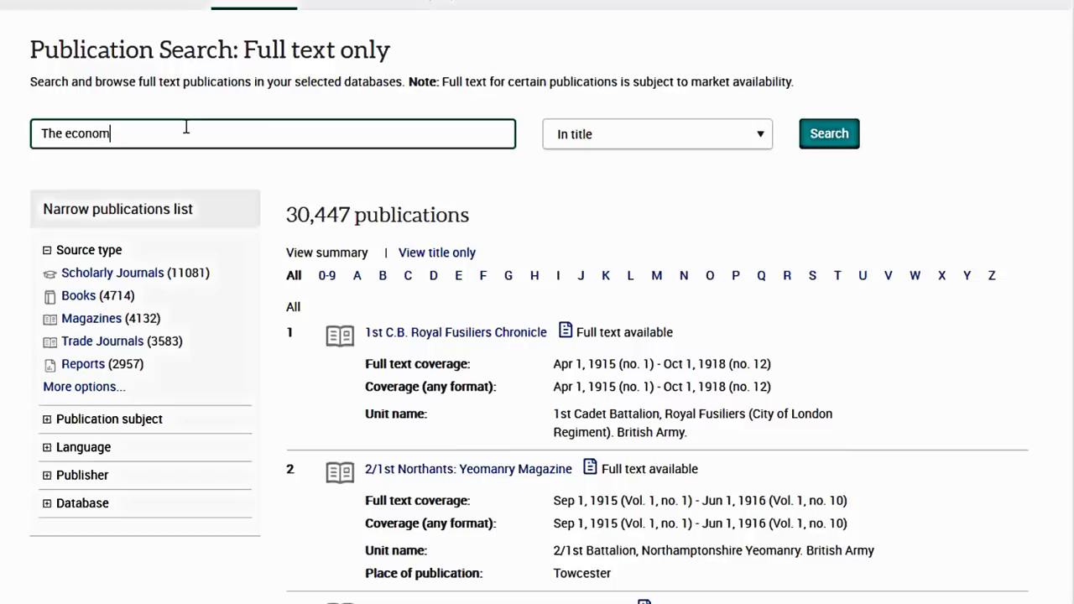
{"action": "type", "text": "ist"}
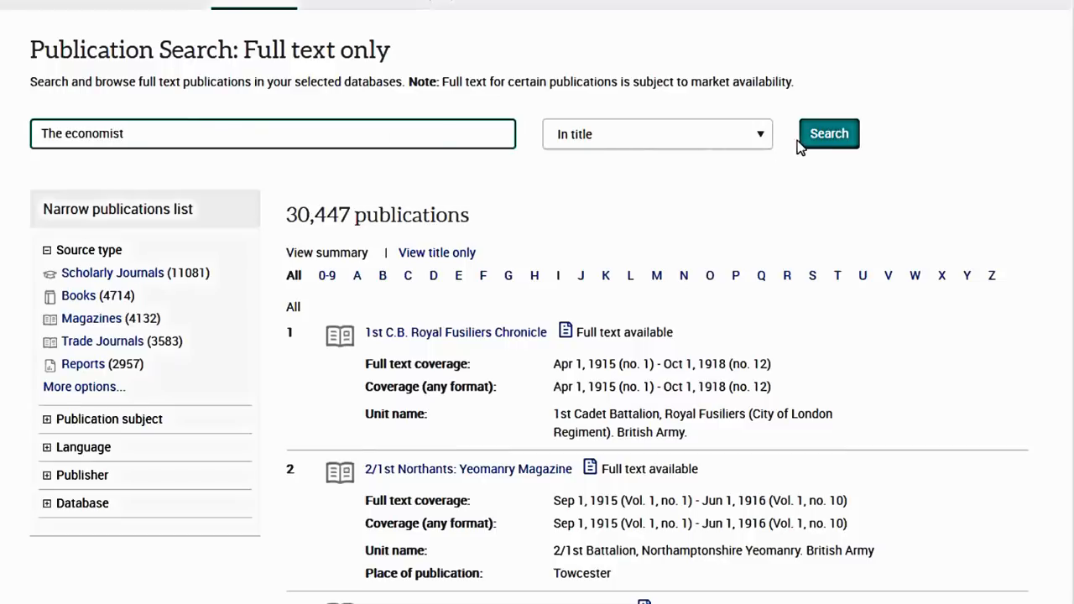
{"action": "left_click", "coordinate": [829, 133]}
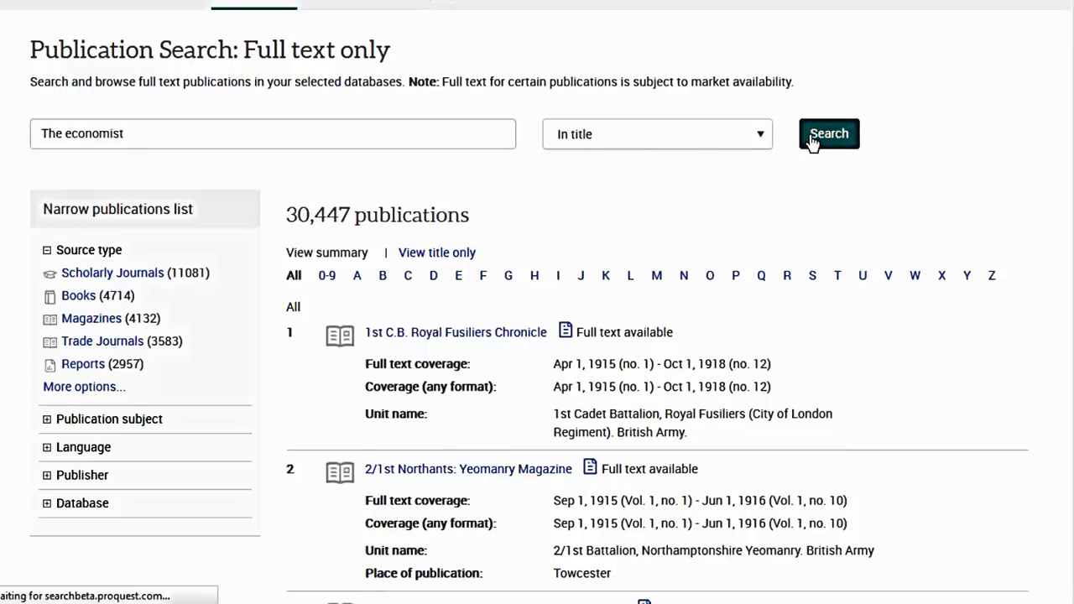
{"action": "left_click", "coordinate": [829, 133]}
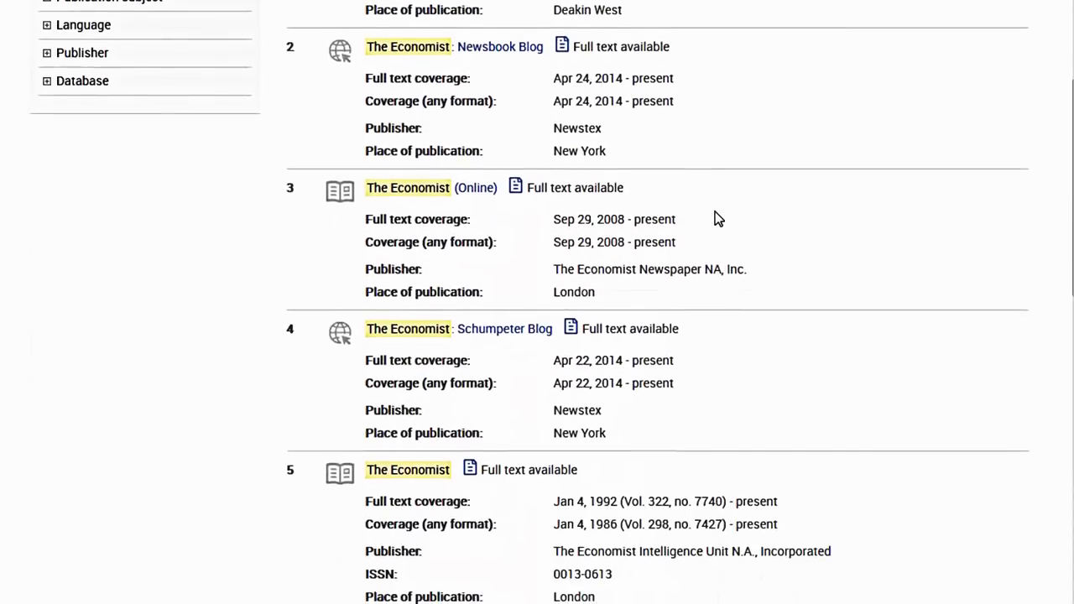
{"action": "scroll", "scroll_direction": "down", "scroll_amount": 3}
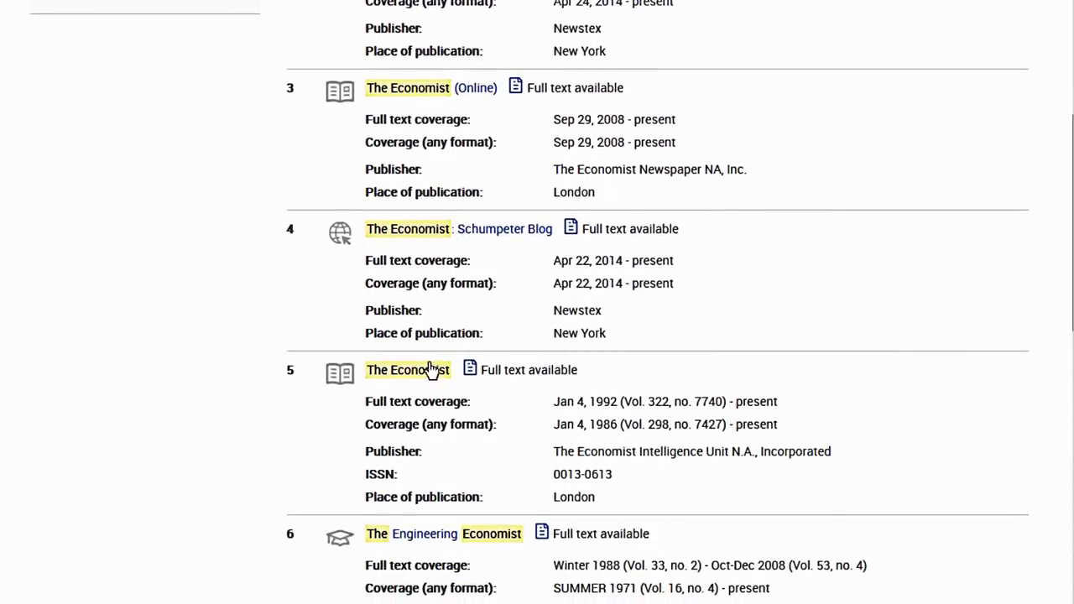
Open The Economist's publication information page and review its latest issue and coverage.
{"action": "left_click", "coordinate": [407, 370]}
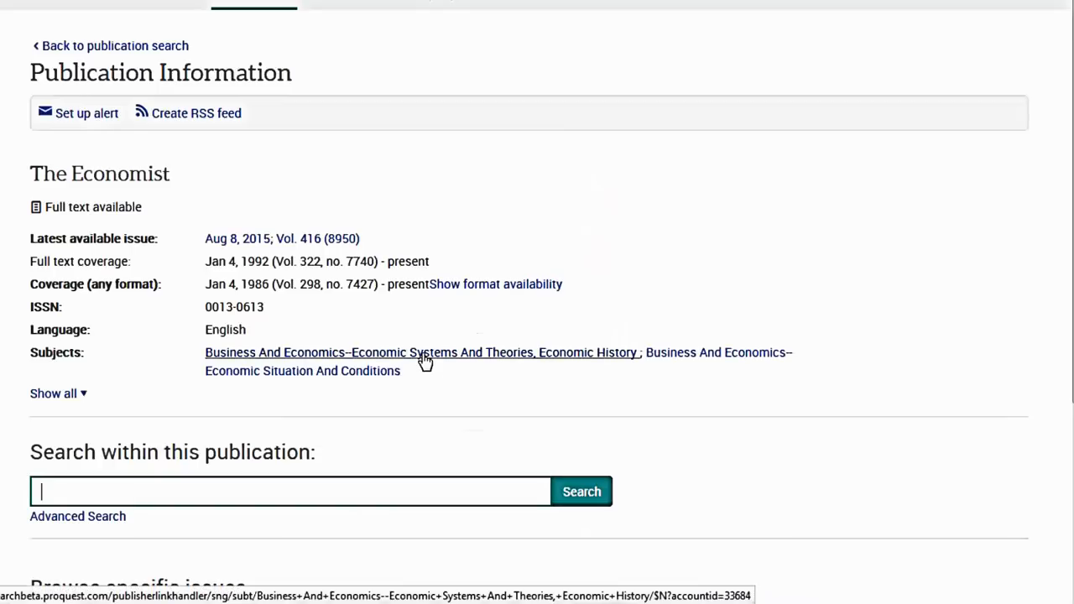
{"action": "scroll", "scroll_direction": "down", "scroll_amount": 3}
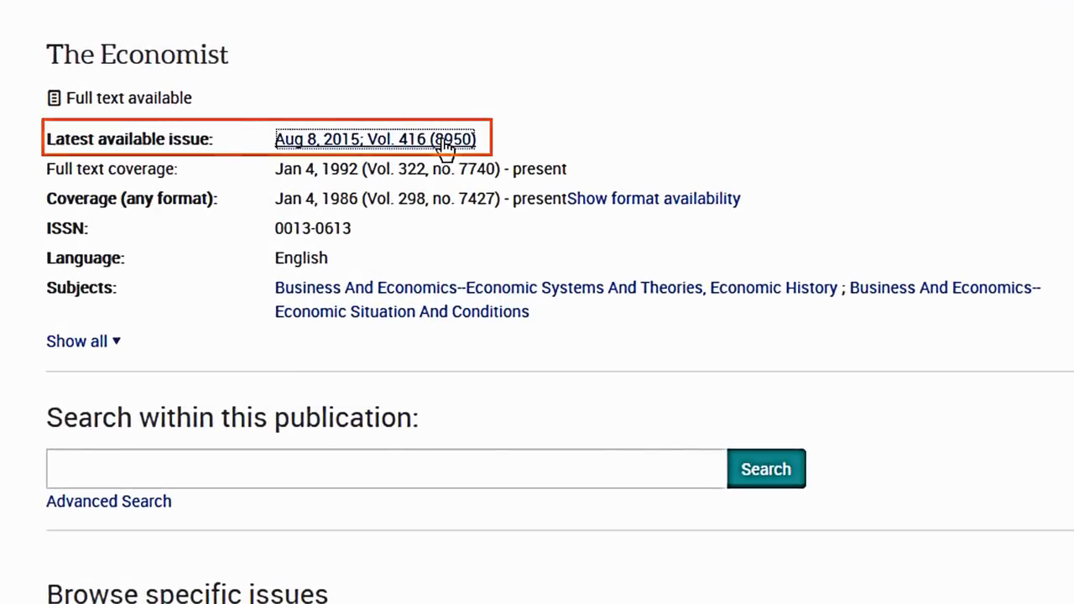
{"action": "left_click", "coordinate": [376, 138]}
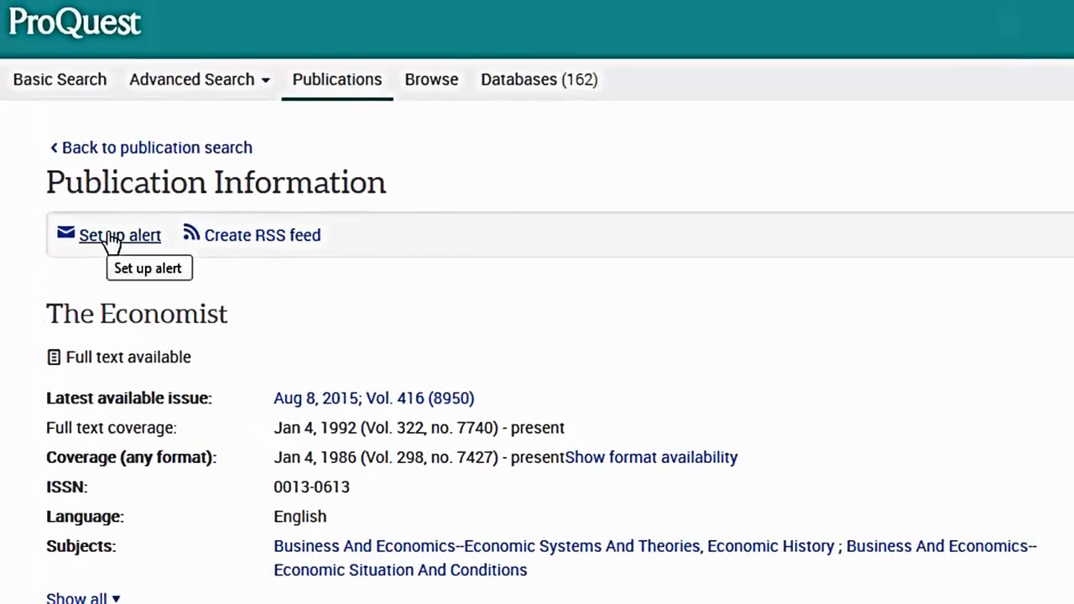
Create a full-text-only alert for The Economist that stops after 4 months.
{"action": "left_click", "coordinate": [120, 235]}
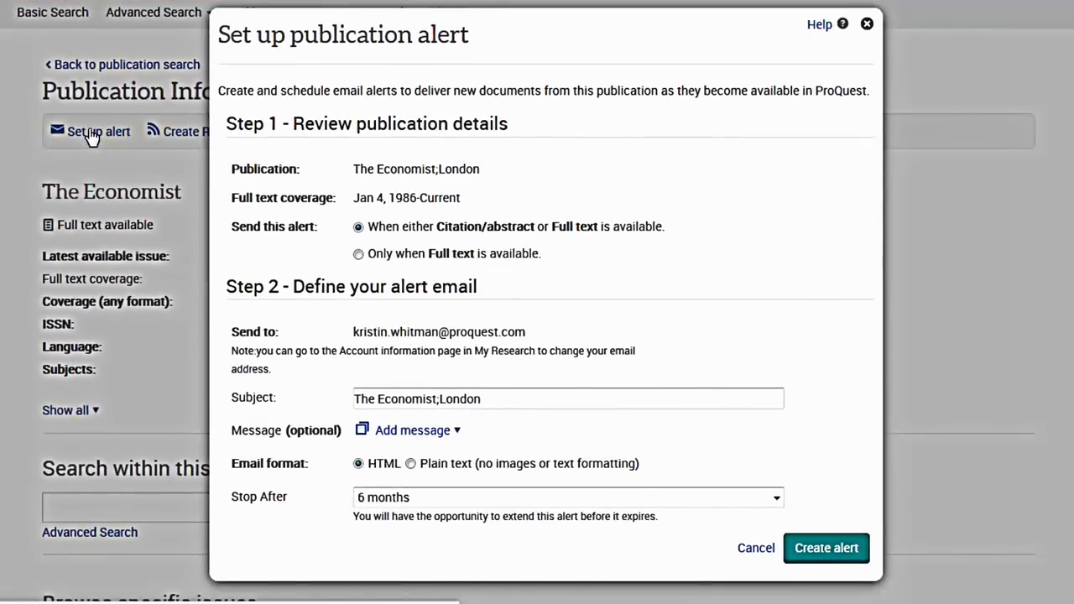
{"action": "mouse_move", "coordinate": [126, 165]}
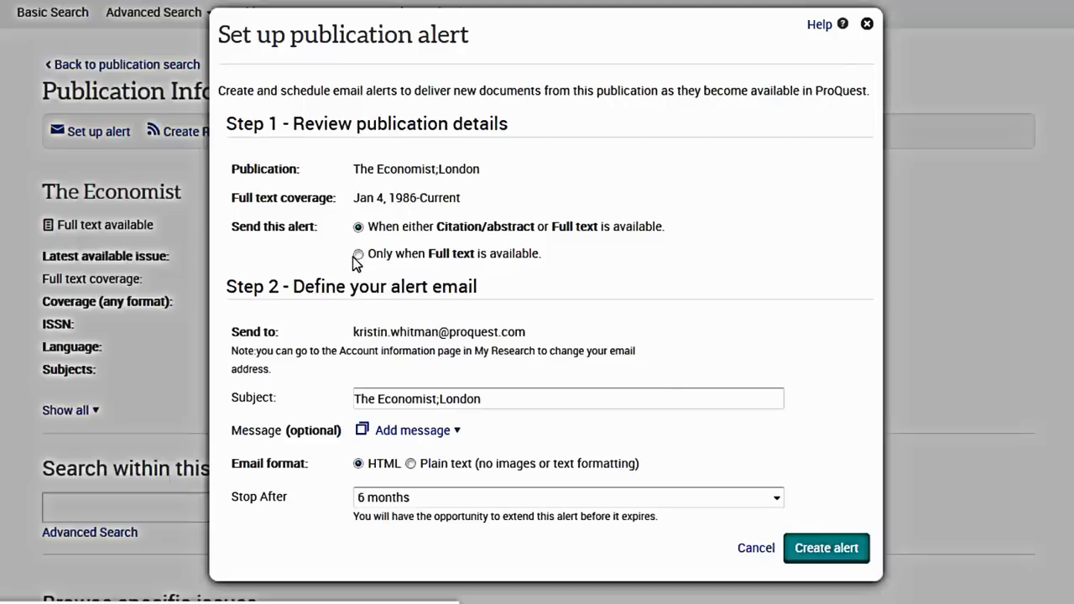
{"action": "left_click", "coordinate": [359, 253]}
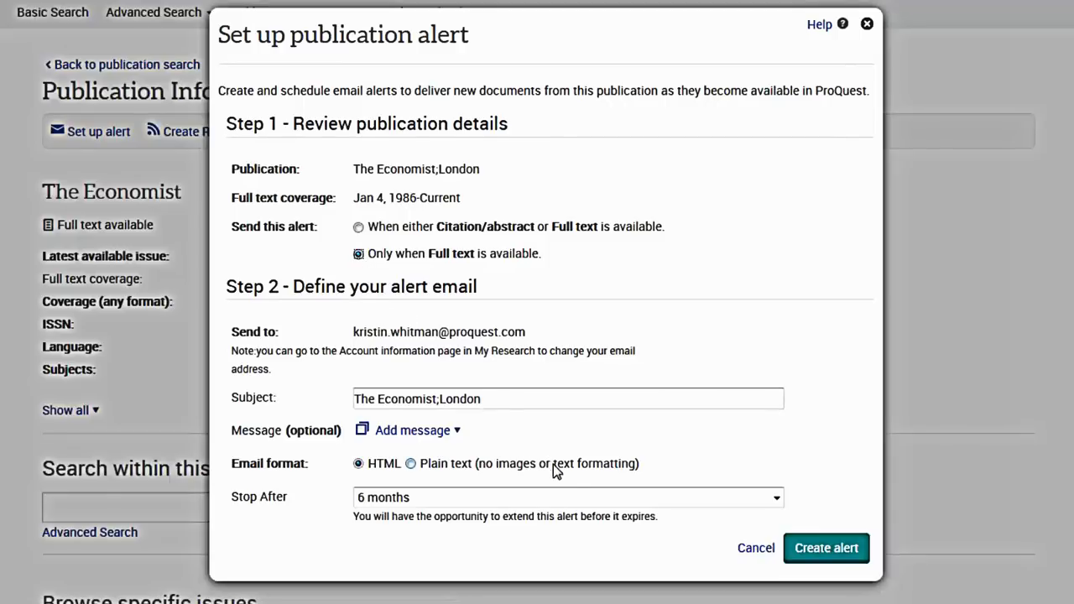
{"action": "left_click", "coordinate": [569, 497]}
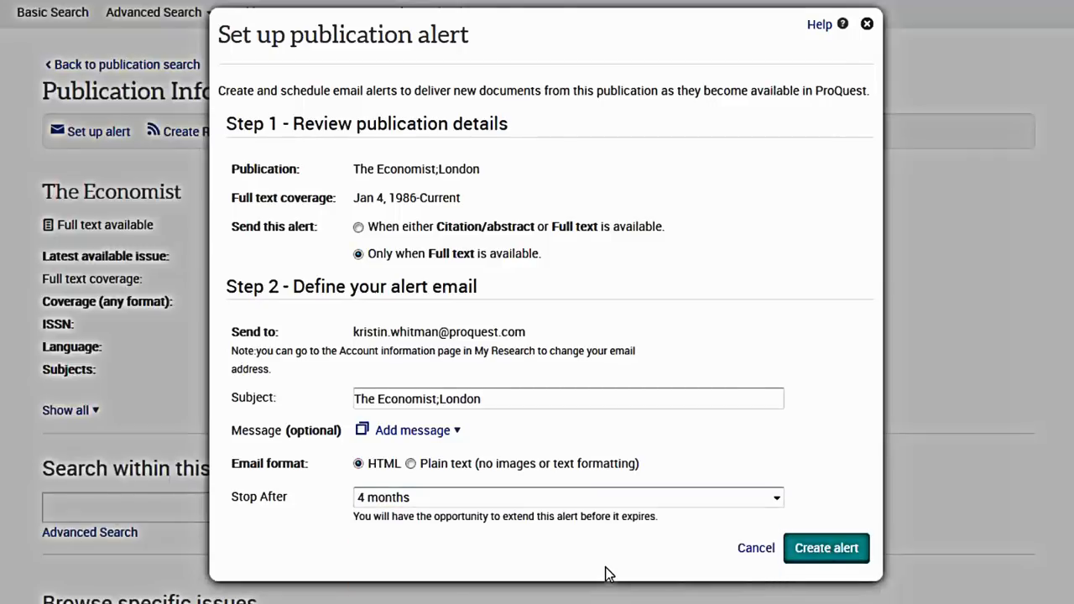
{"action": "left_click", "coordinate": [754, 548]}
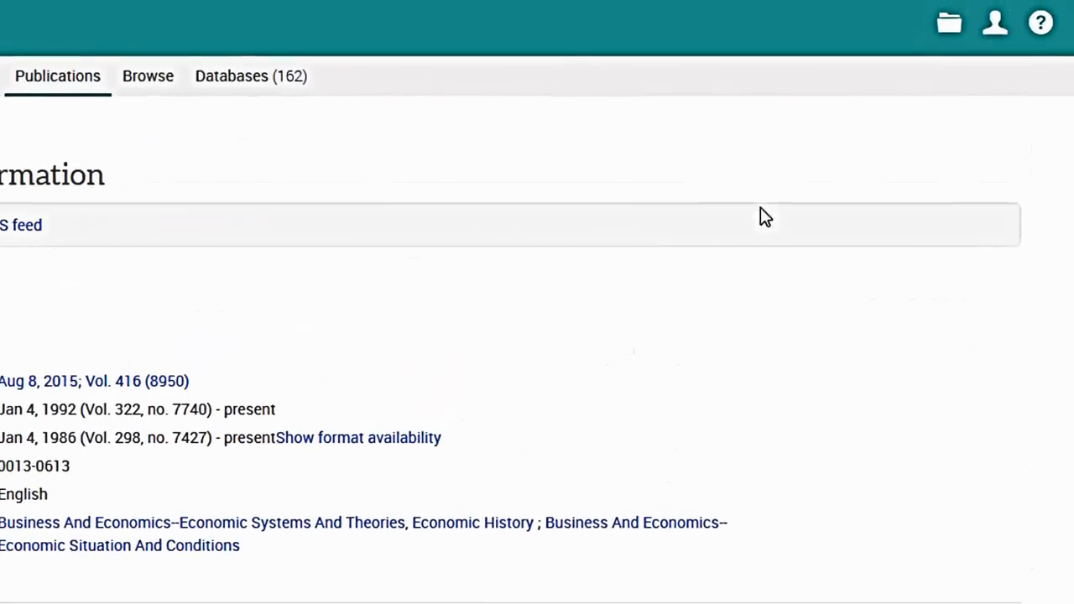
{"action": "left_click", "coordinate": [995, 22]}
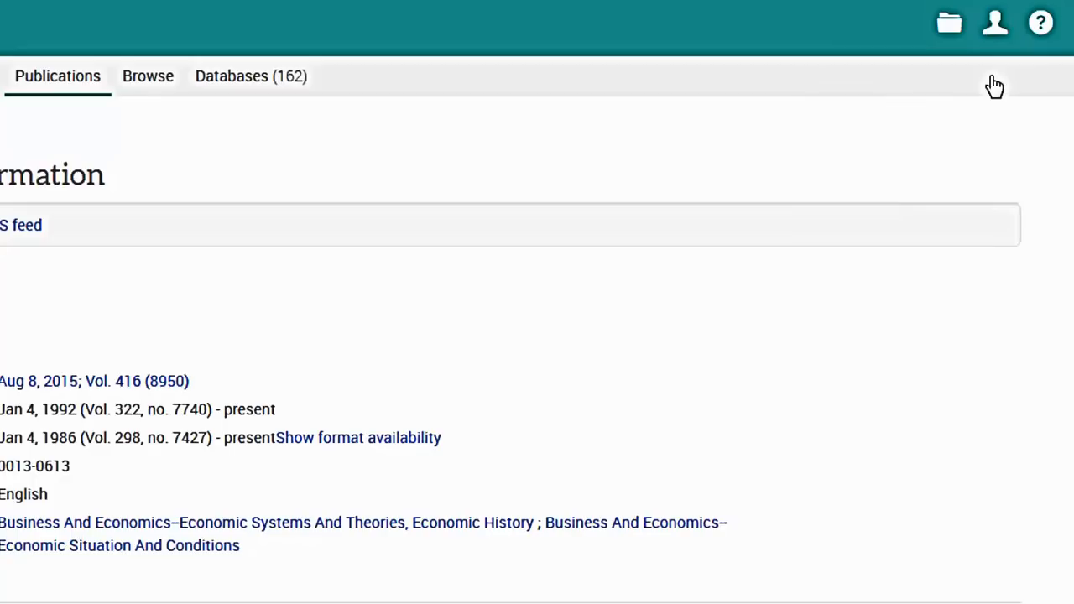
{"action": "left_click", "coordinate": [996, 22]}
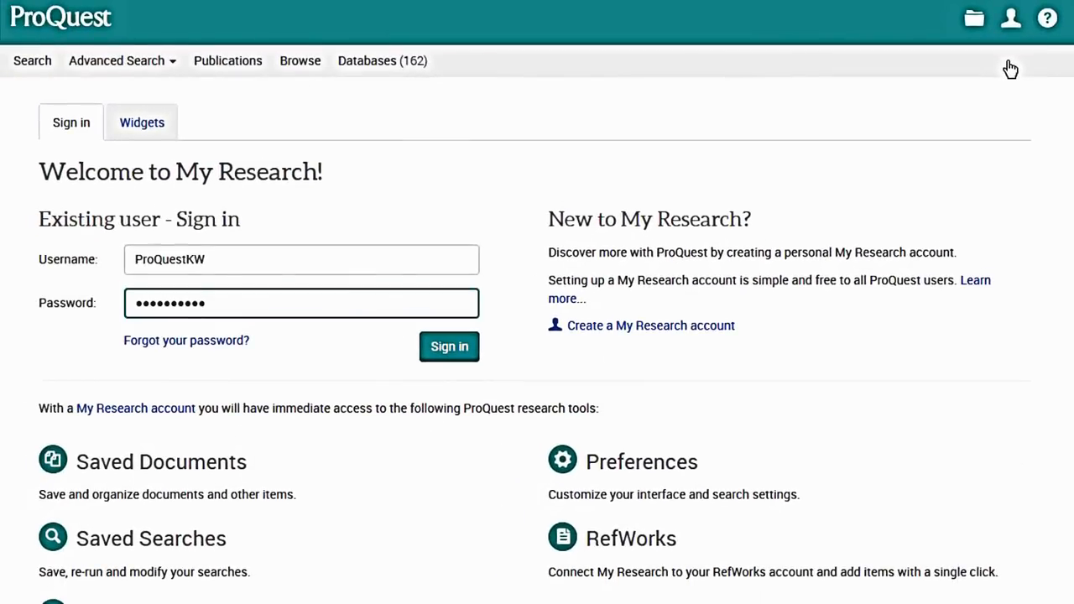
{"action": "left_click", "coordinate": [449, 346]}
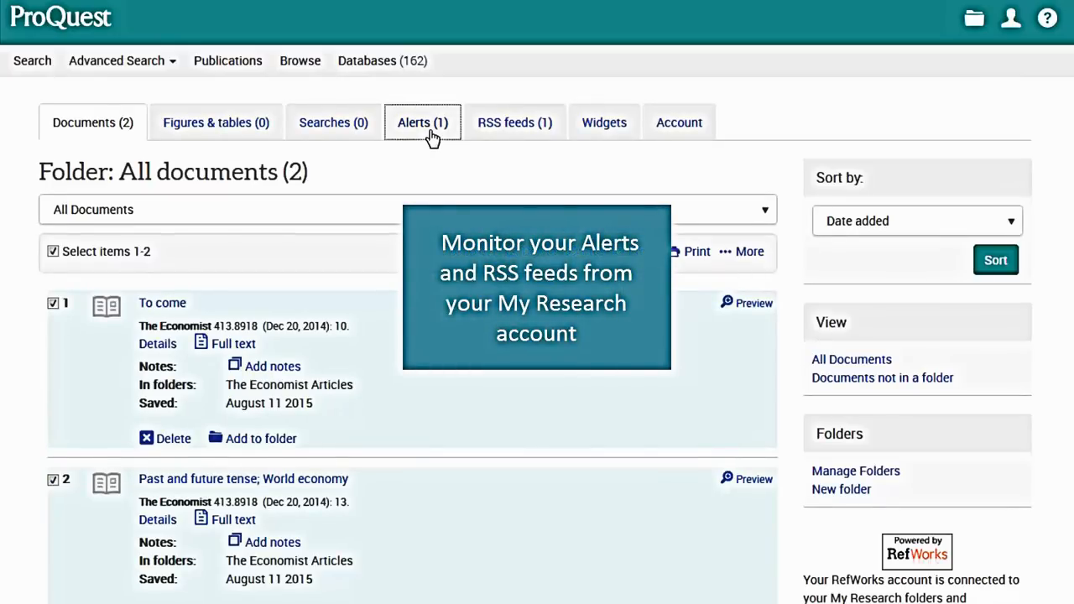
{"action": "left_click", "coordinate": [422, 121]}
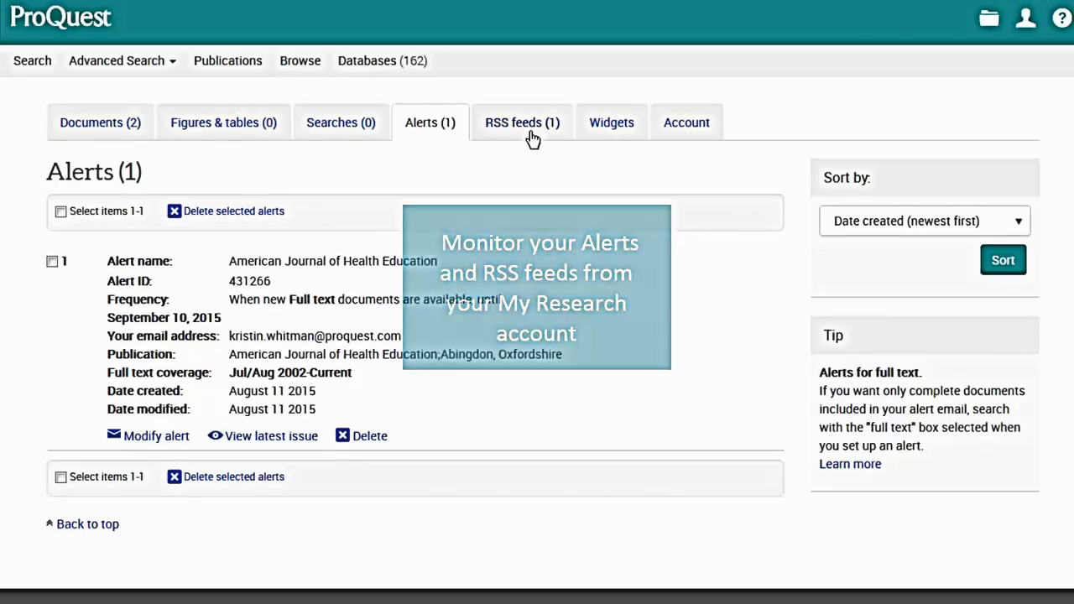
{"action": "left_click", "coordinate": [522, 122]}
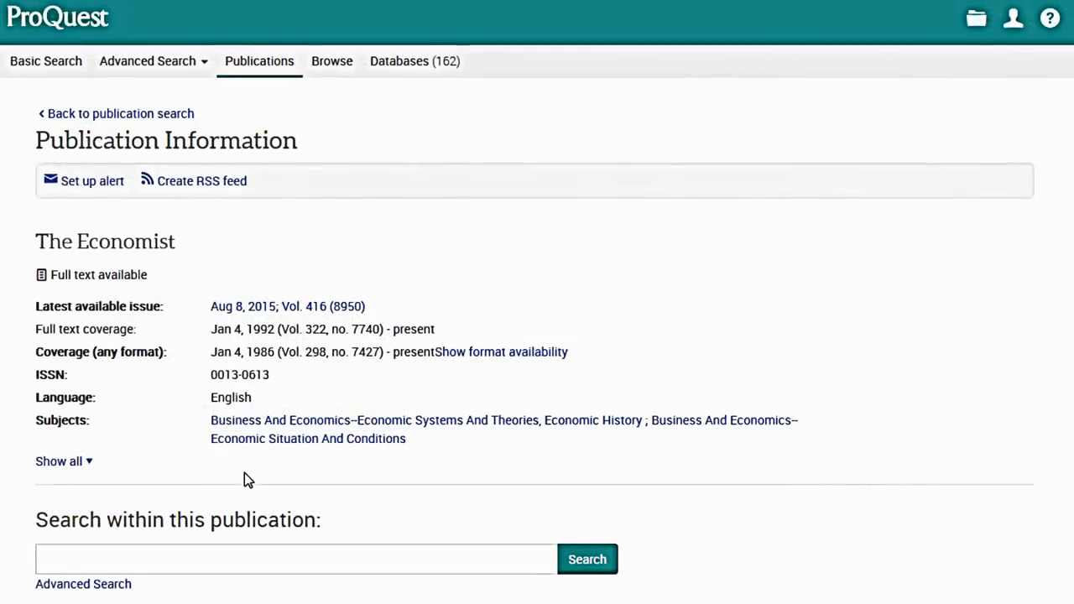
Search within The Economist for "bill gates".
{"action": "scroll", "scroll_direction": "down", "scroll_amount": 3}
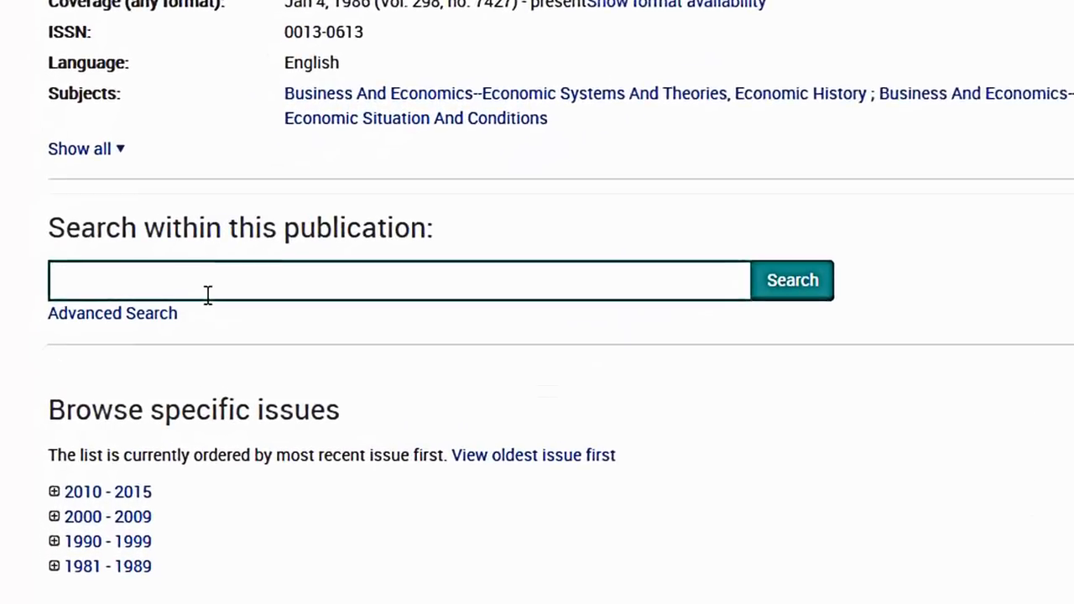
{"action": "type", "text": "\"bill gates"}
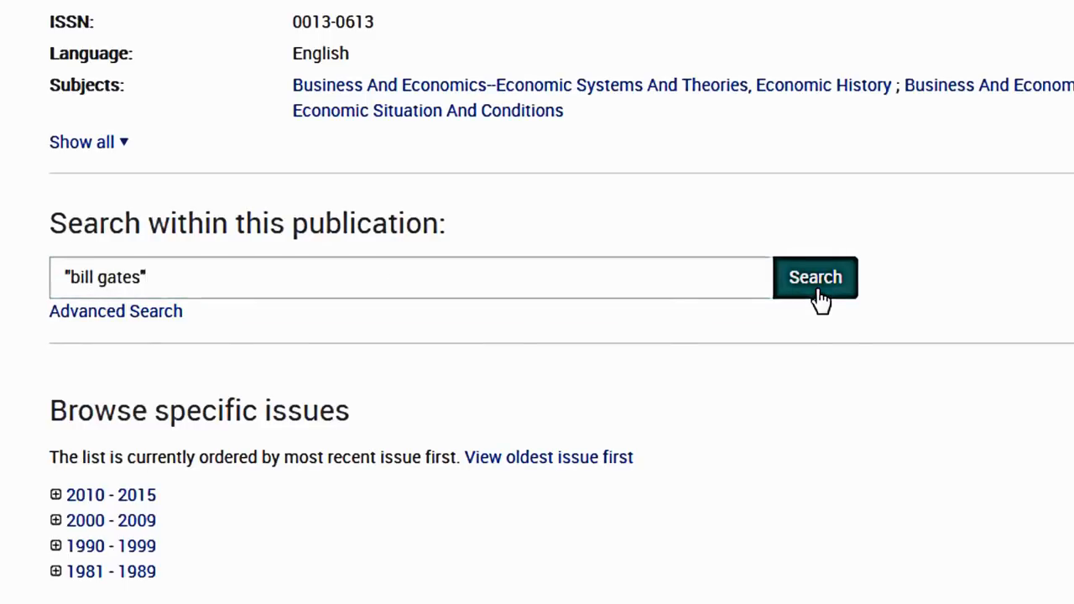
{"action": "left_click", "coordinate": [813, 277]}
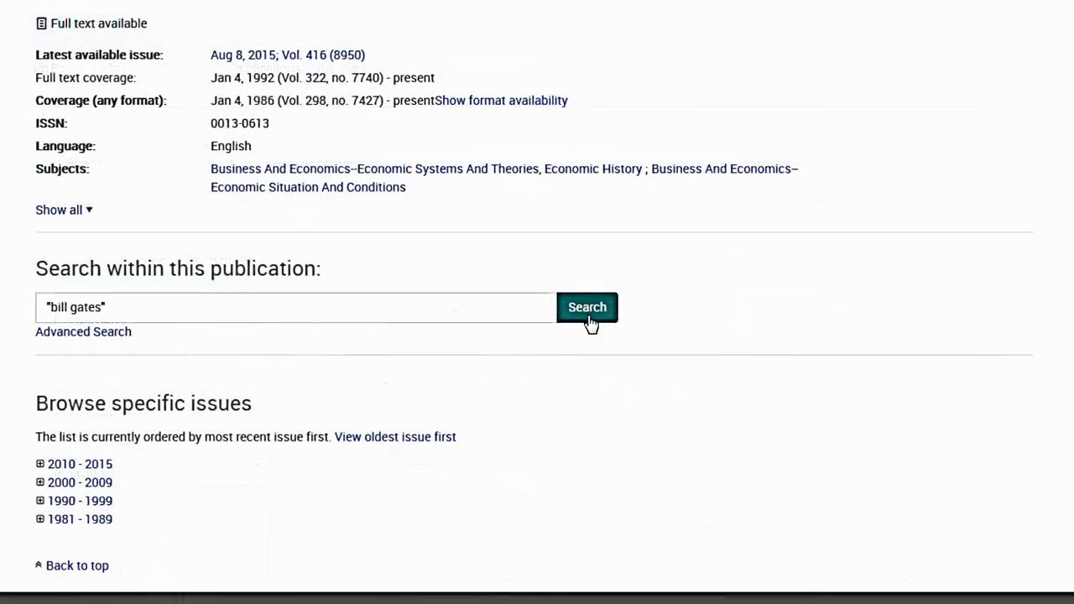
{"action": "scroll", "scroll_direction": "down", "scroll_amount": 3}
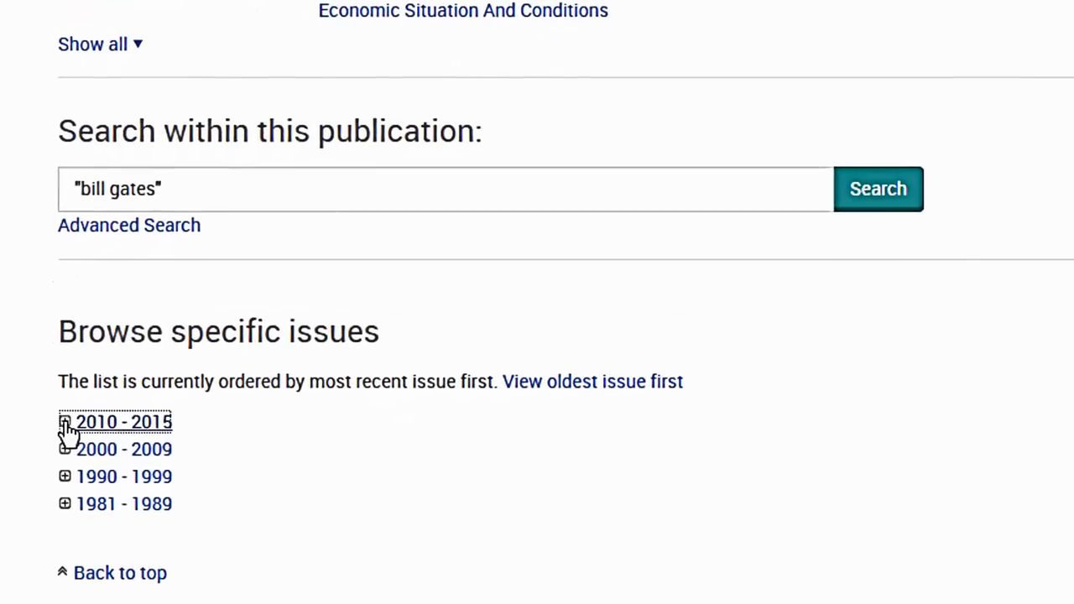
Drill into the 2010-2015, 2015 and May issue lists to reach the May 30 issue.
{"action": "left_click", "coordinate": [65, 422]}
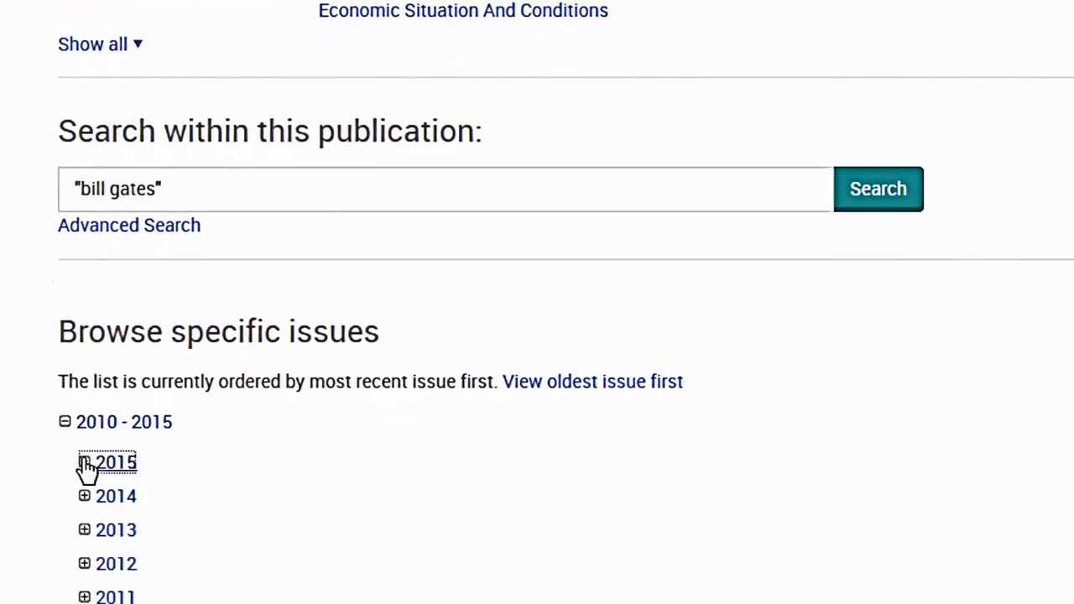
{"action": "left_click", "coordinate": [106, 461]}
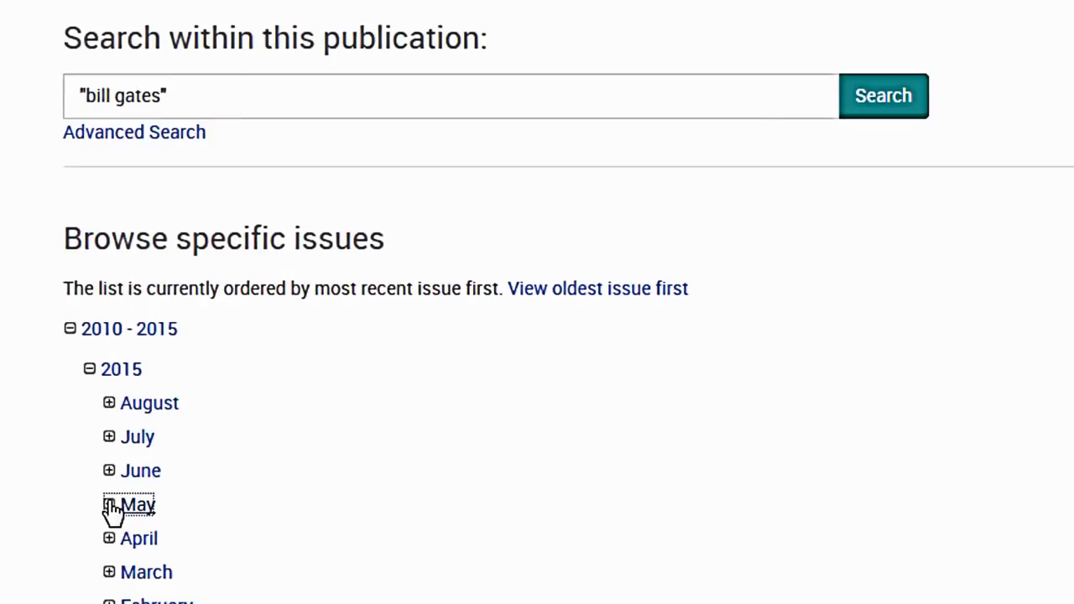
{"action": "left_click", "coordinate": [109, 504]}
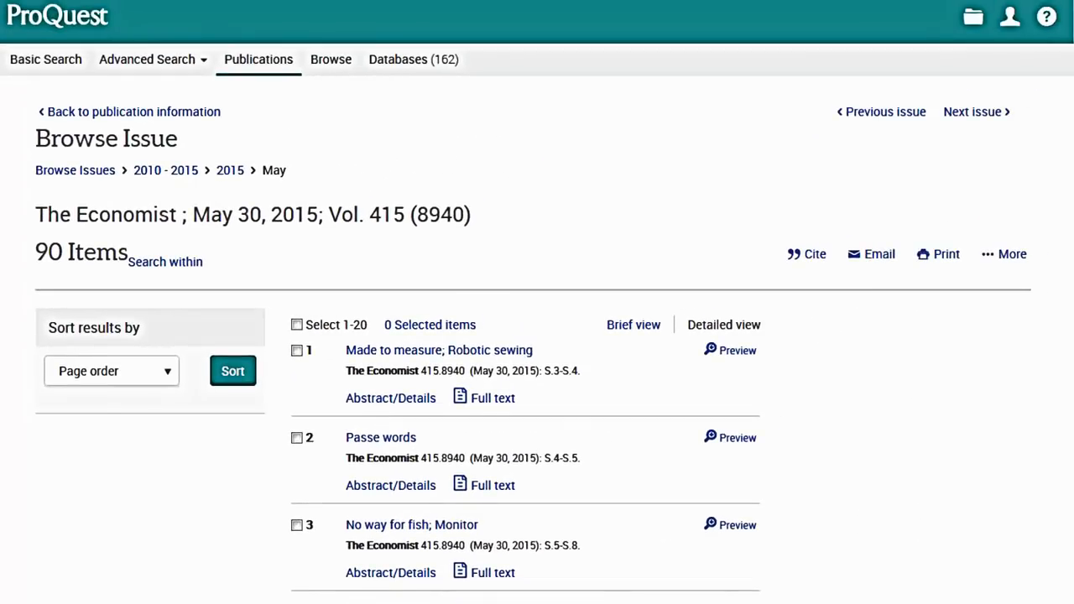
Preview 'Made to measure; Robotic sewing', save it to My Research and list destination folders.
{"action": "scroll", "scroll_direction": "down", "scroll_amount": 3}
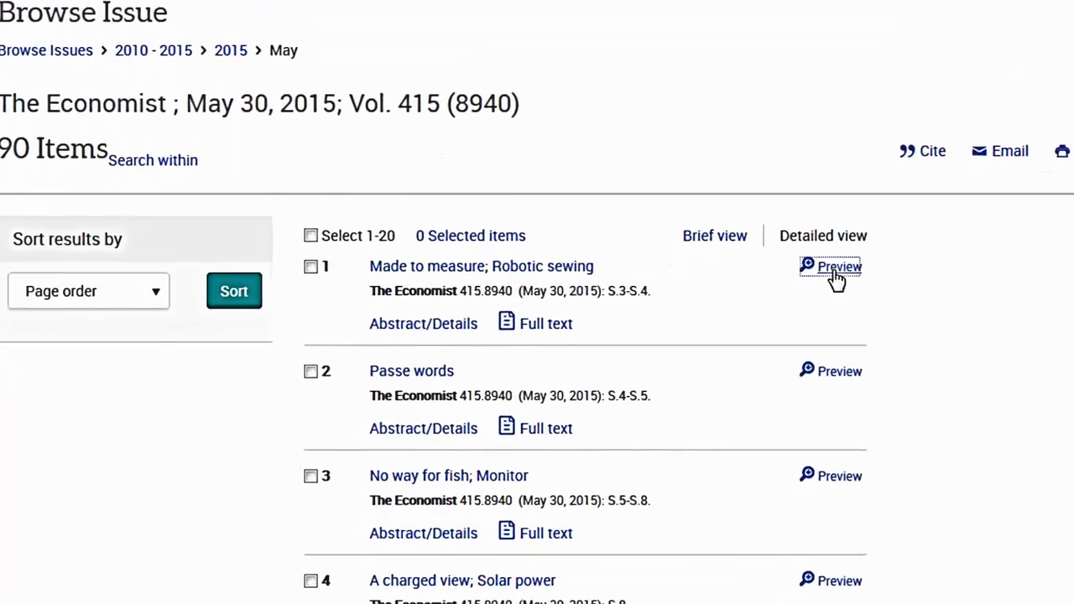
{"action": "left_click", "coordinate": [839, 267]}
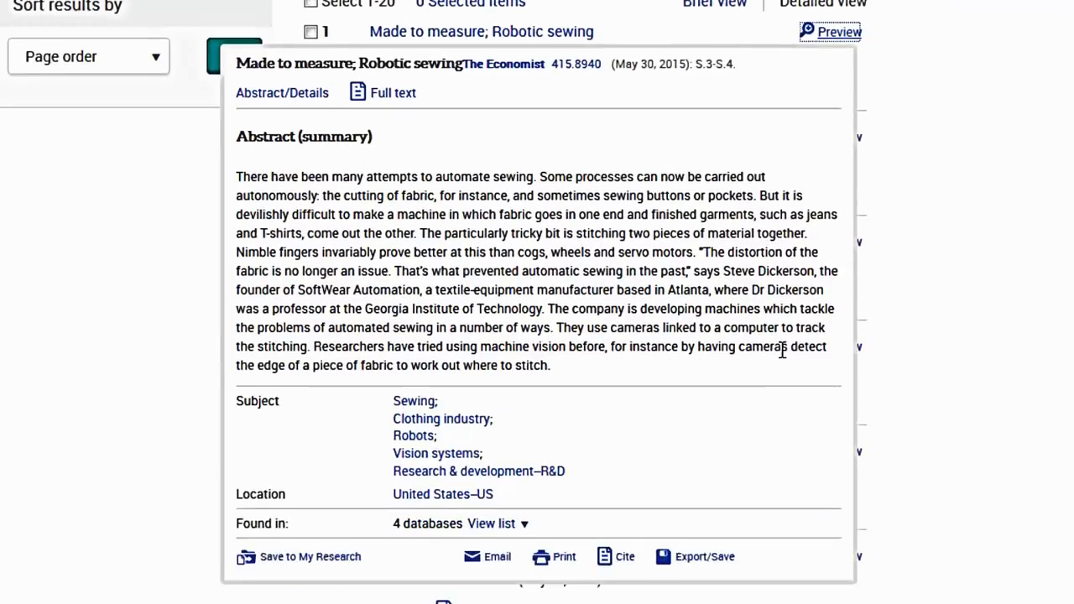
{"action": "scroll", "scroll_direction": "down", "scroll_amount": 3}
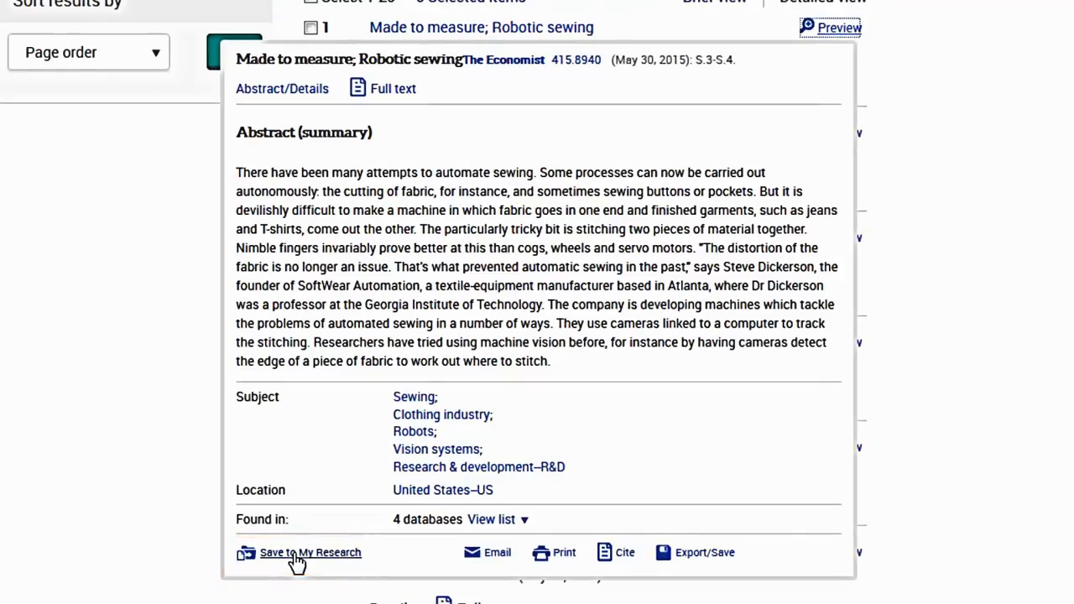
{"action": "left_click", "coordinate": [311, 552]}
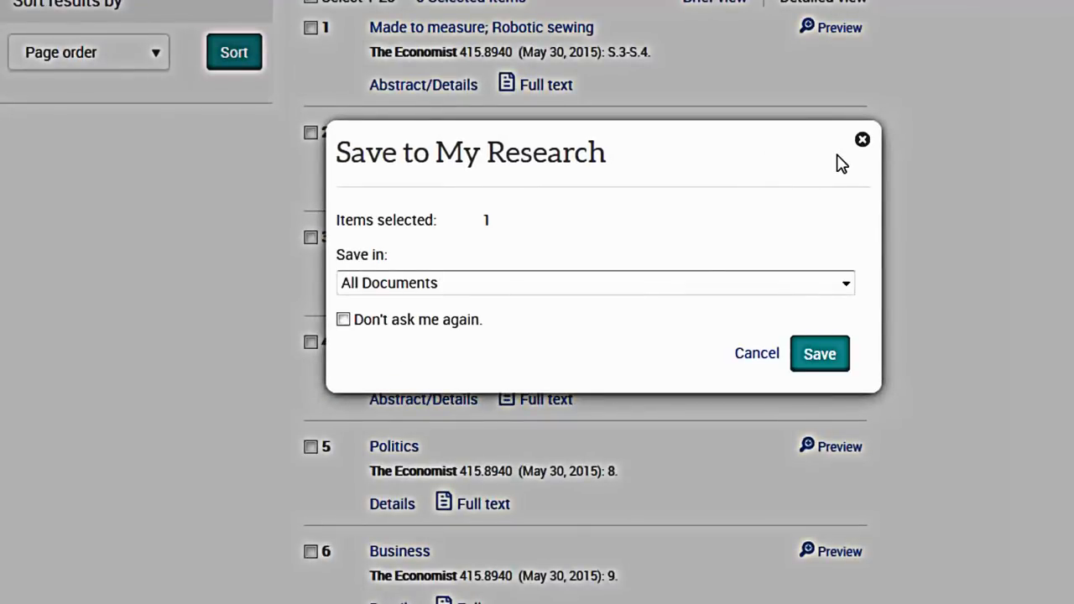
{"action": "left_click", "coordinate": [592, 283]}
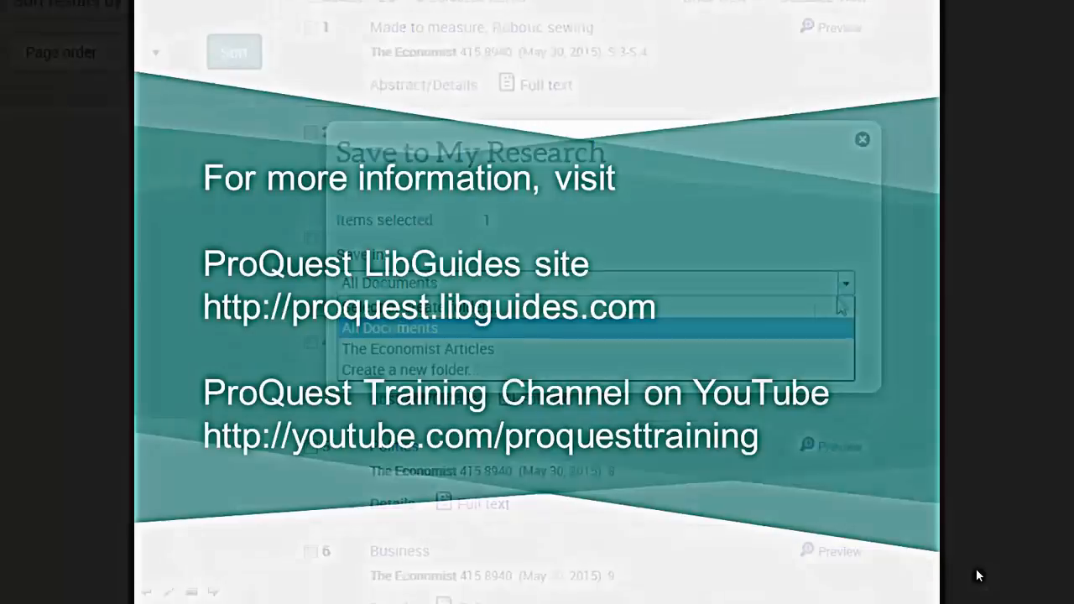